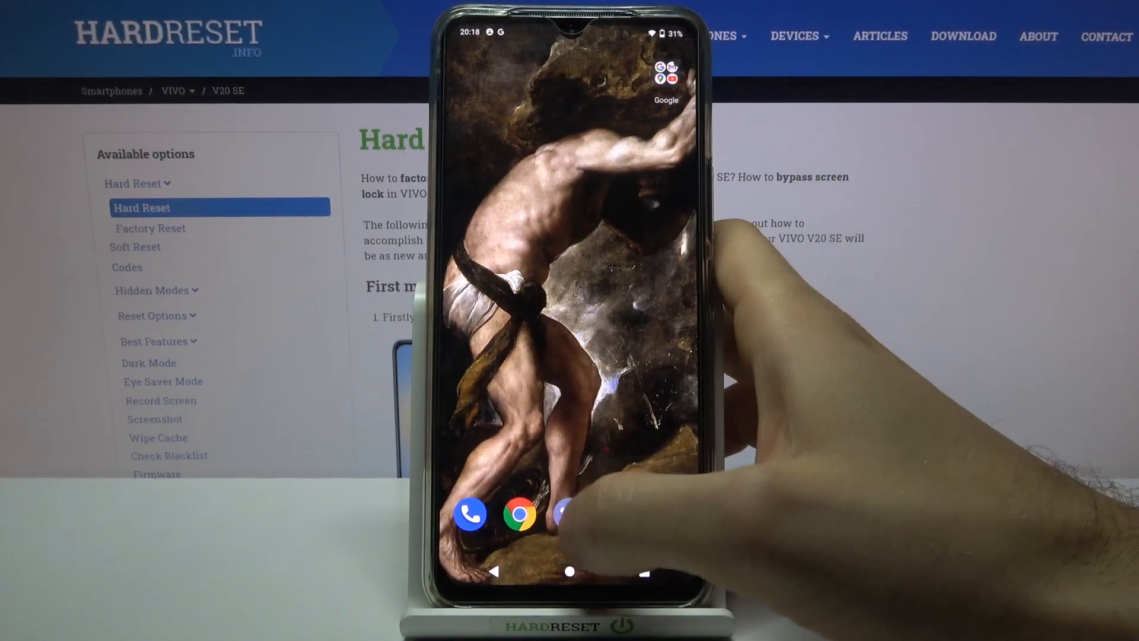
Launch Chrome from the home screen dock to reach its new tab page
click(572, 514)
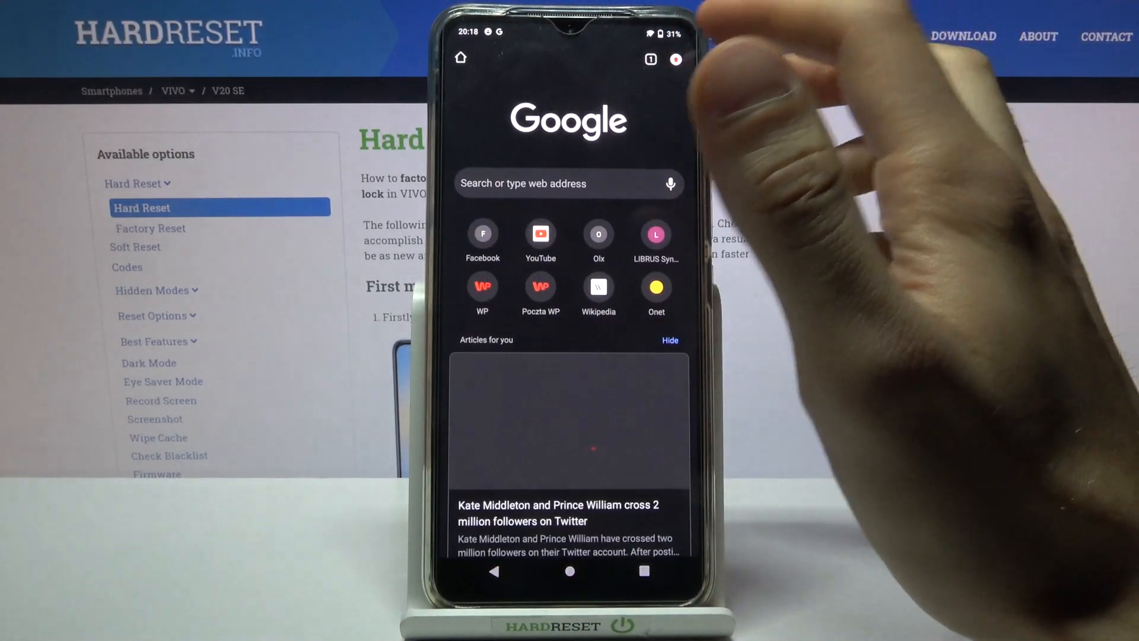
Show the History page from the three-dot menu, listing today's single YouTube visit
click(675, 60)
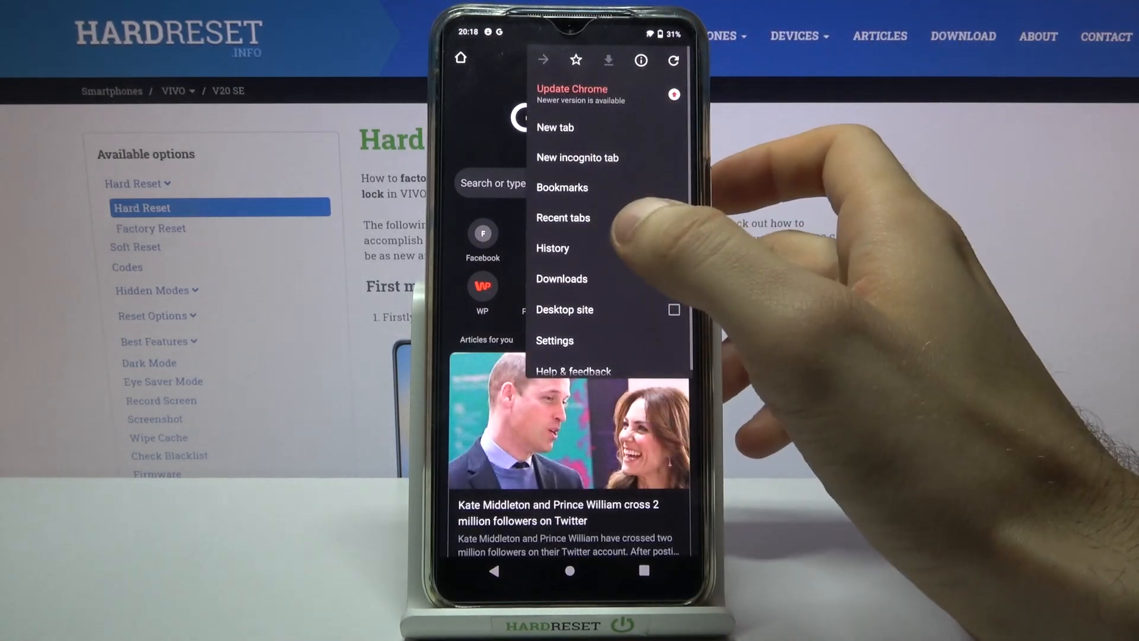
click(553, 248)
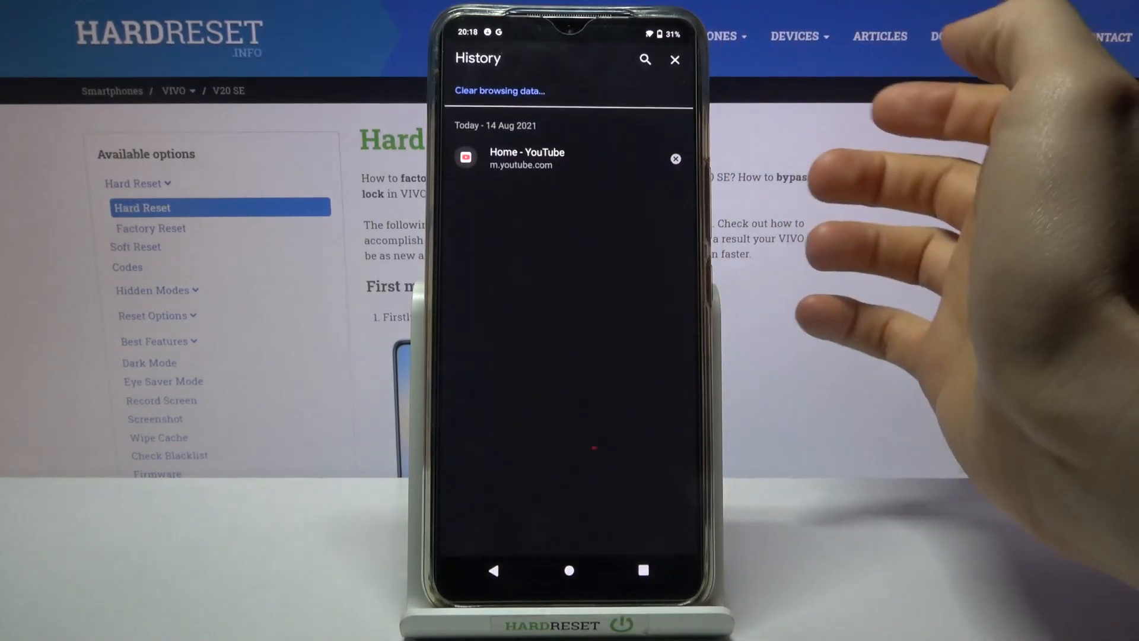
Set Clear browsing data to All time with history, cookies and cache all checked
click(499, 90)
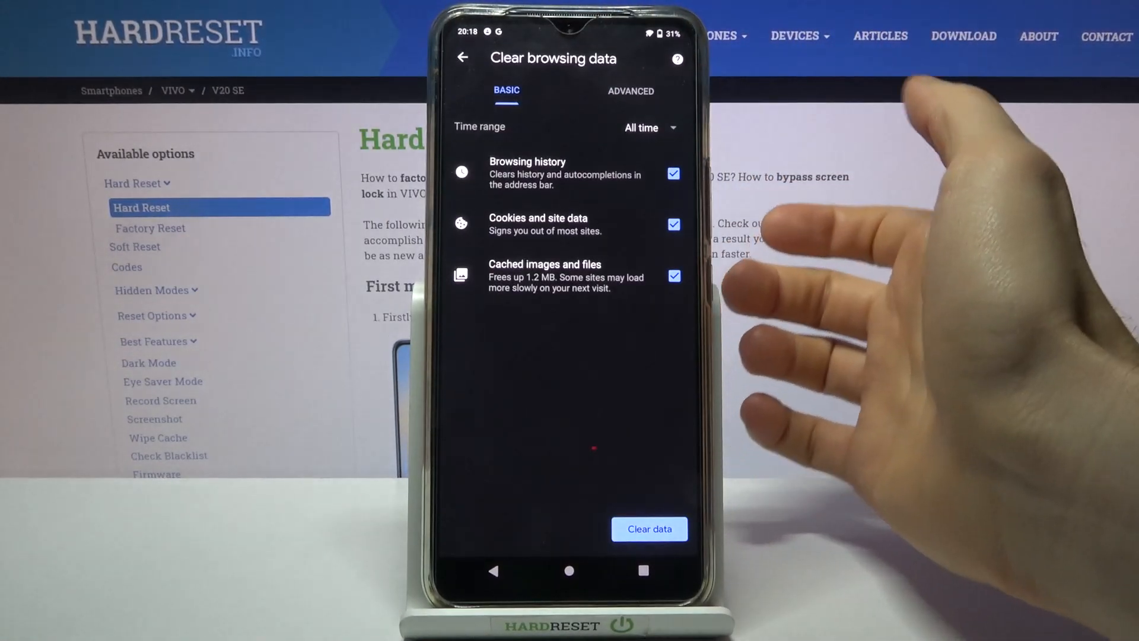
click(647, 127)
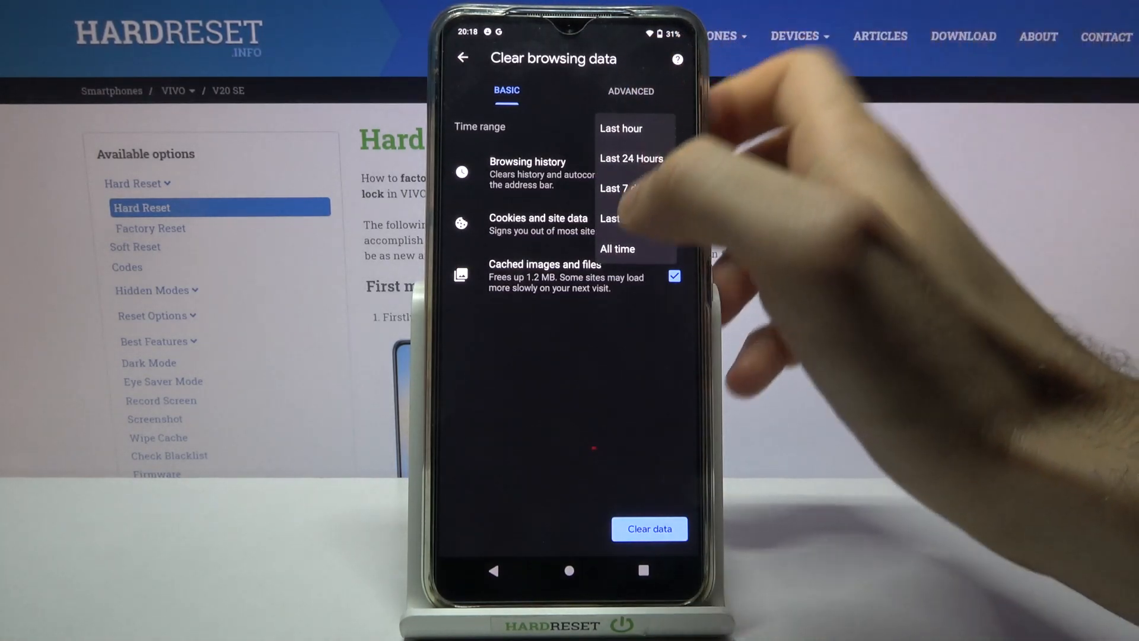
click(617, 248)
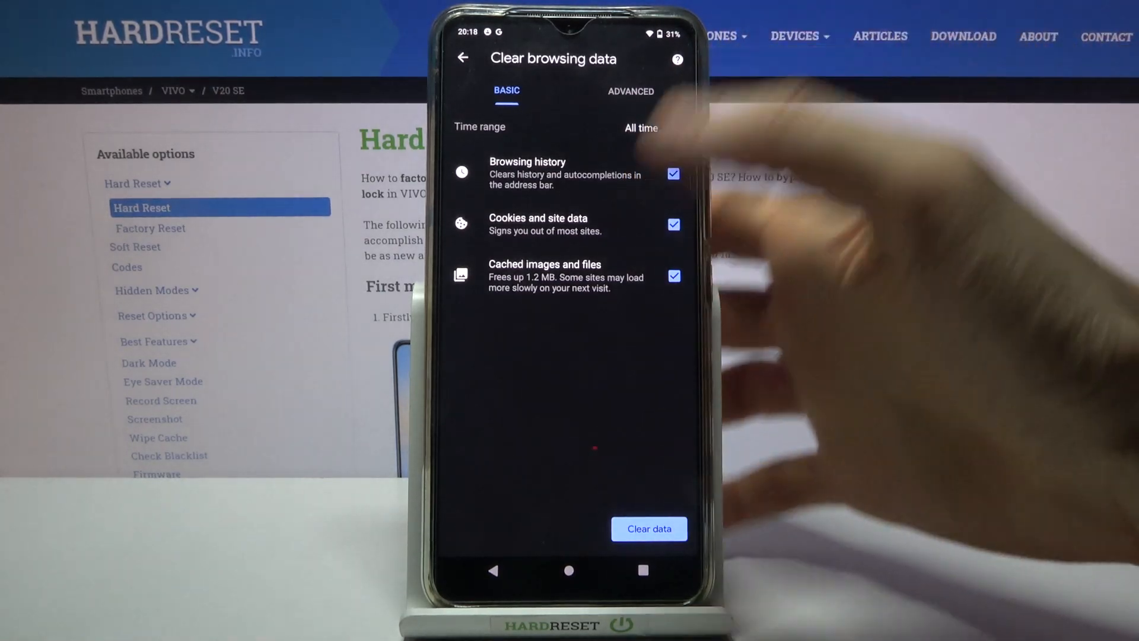
Clear the selected data and return to the now-empty History page
click(647, 528)
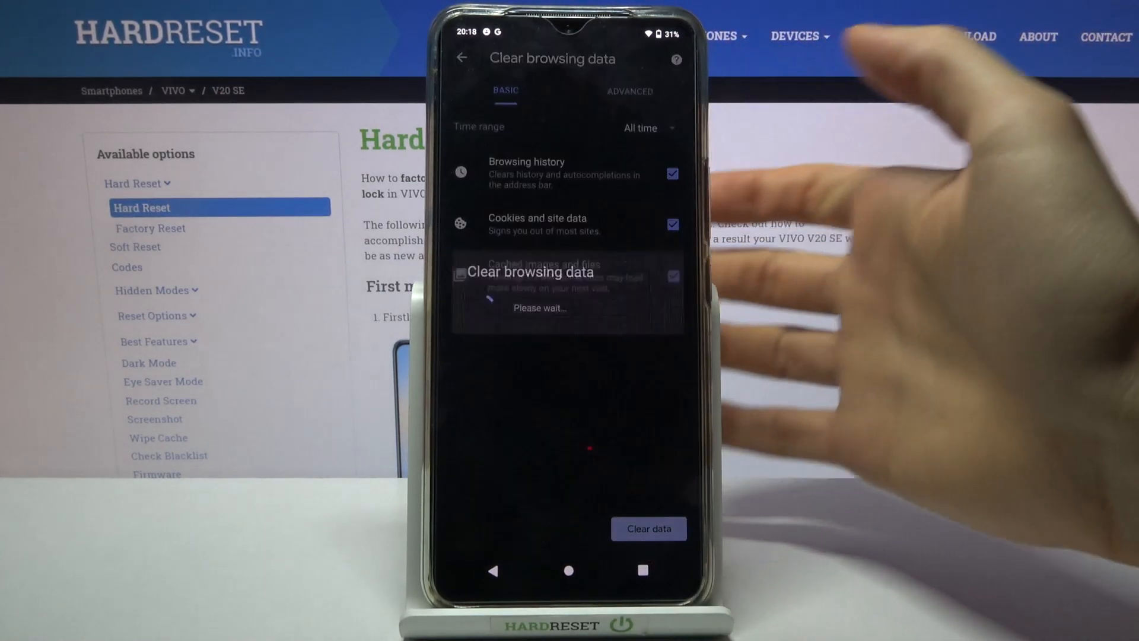
click(648, 528)
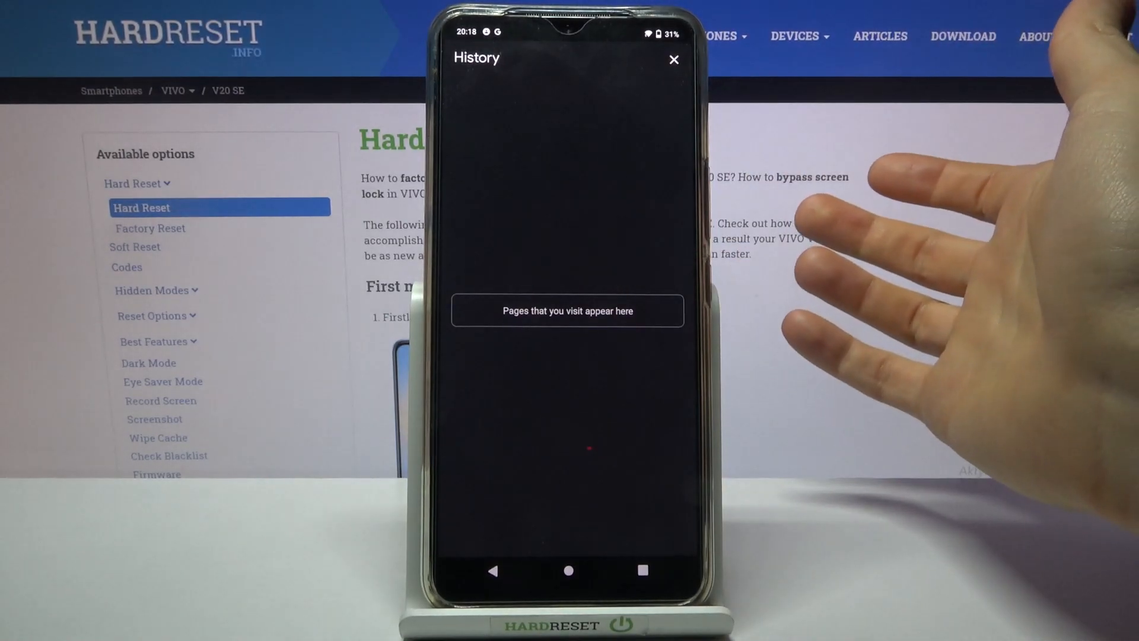